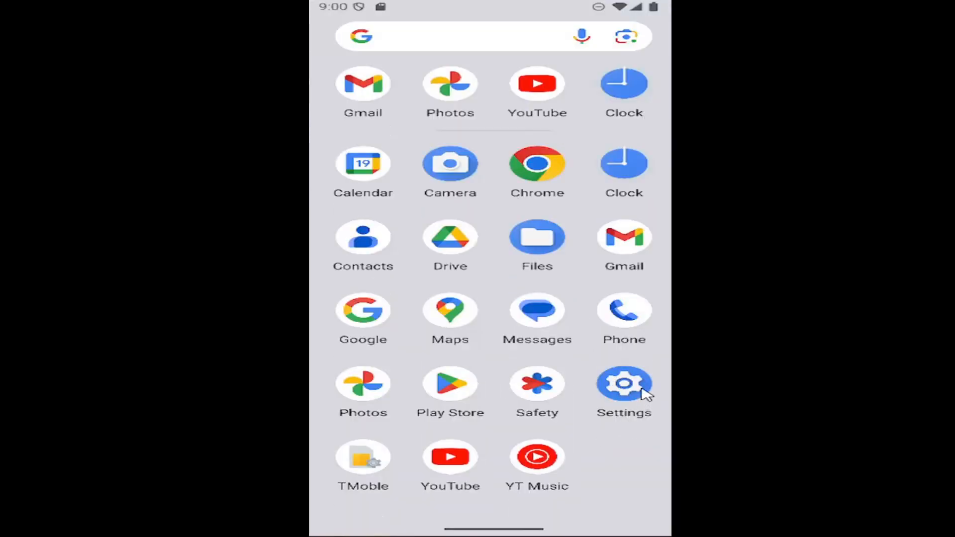
Launch the Settings app from the app drawer to show the main category list.
left_click(624, 384)
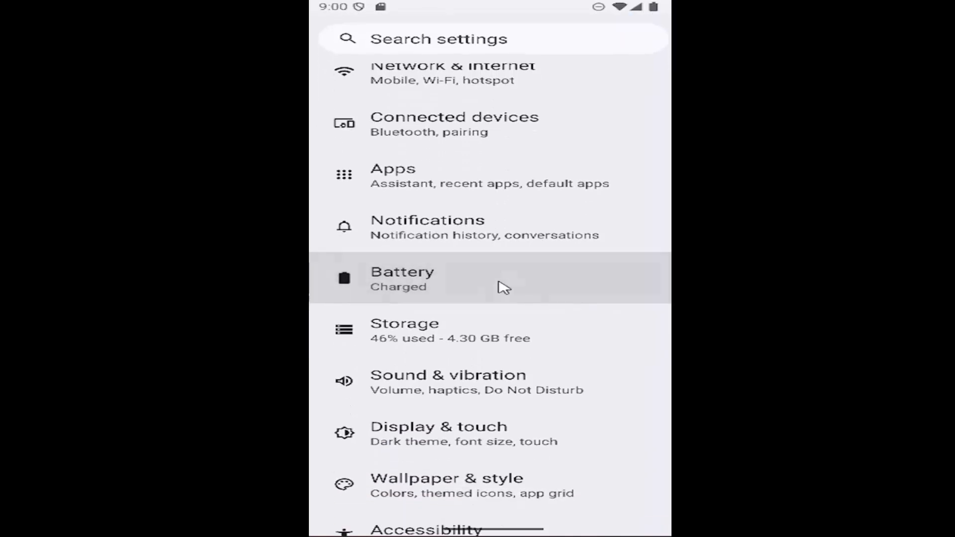
mouse_move(474, 434)
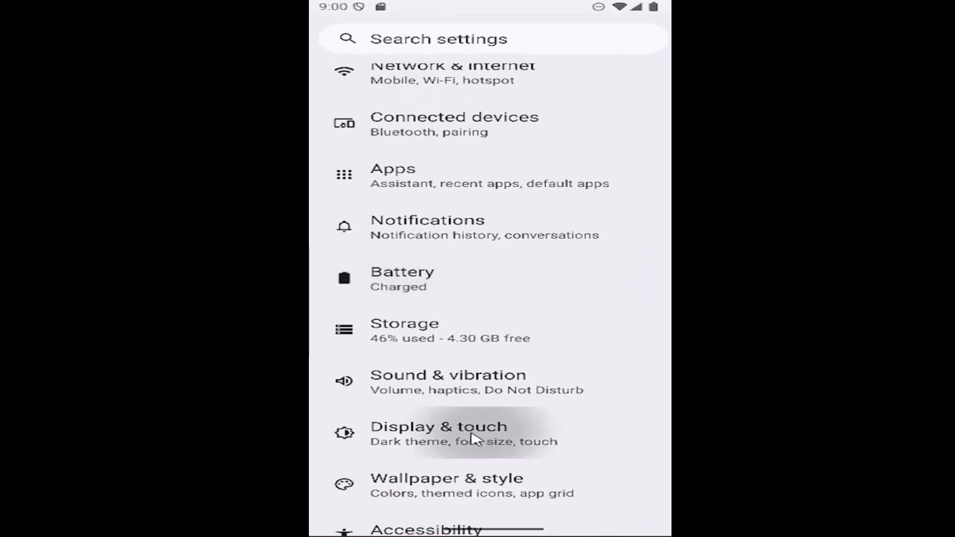
Enter the Display & touch page from the main Settings list.
left_click(439, 426)
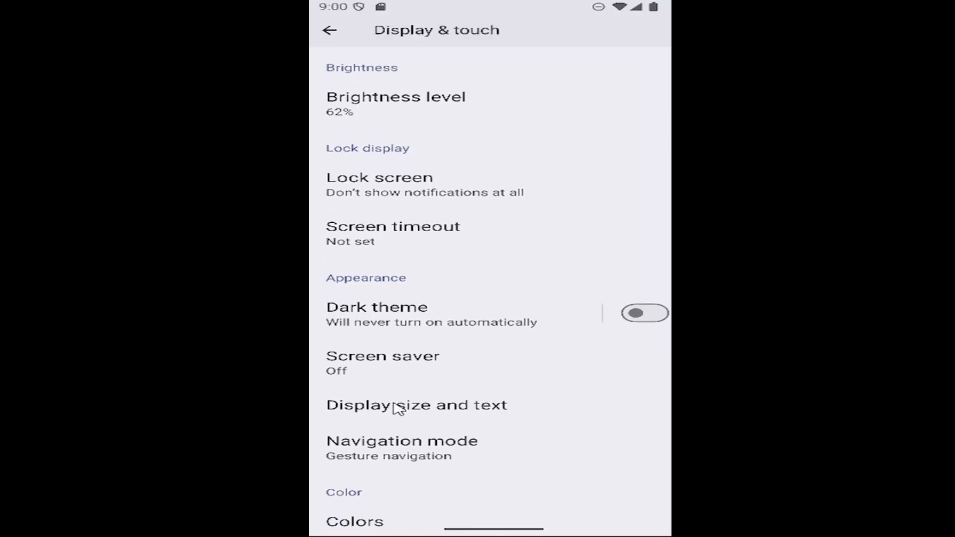
mouse_move(451, 414)
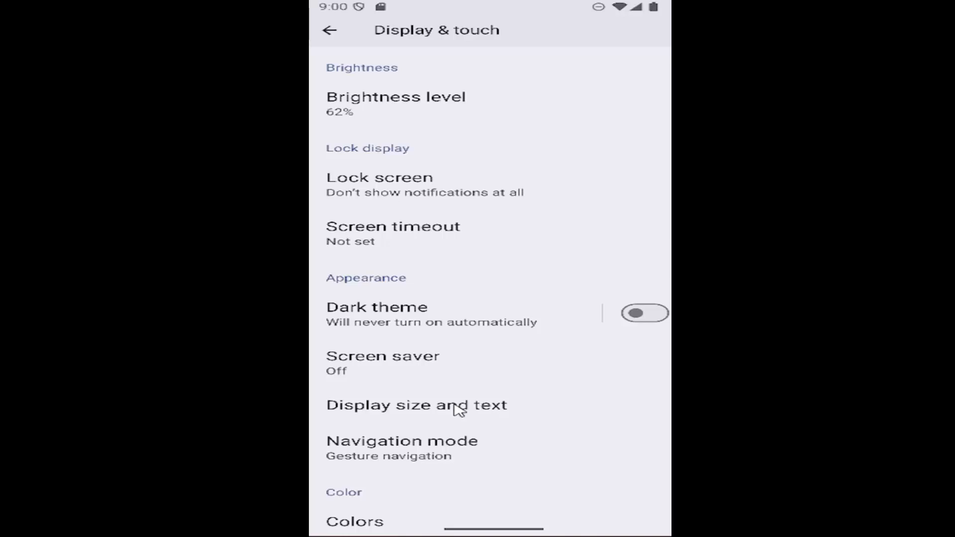
On Display size and text, switch Bold text on, then back off.
left_click(417, 405)
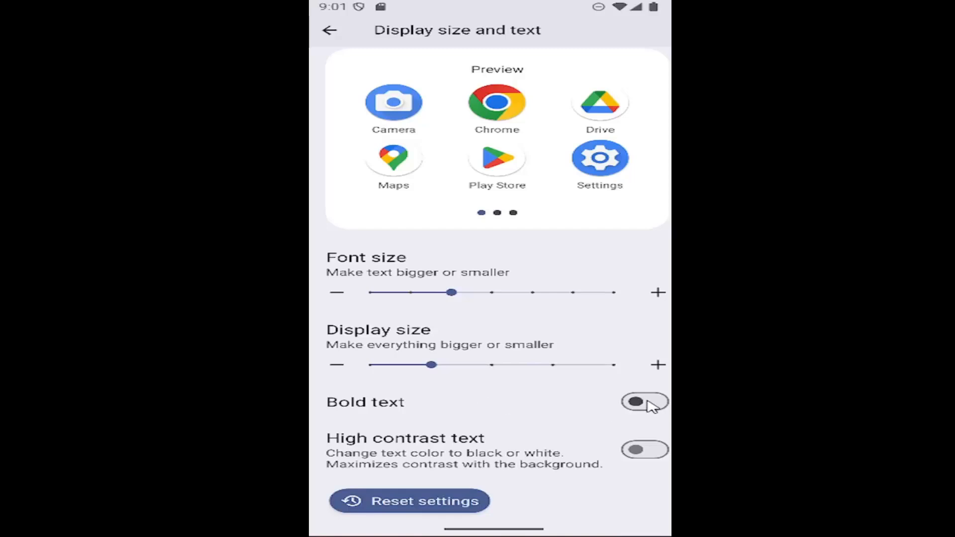
left_click(645, 401)
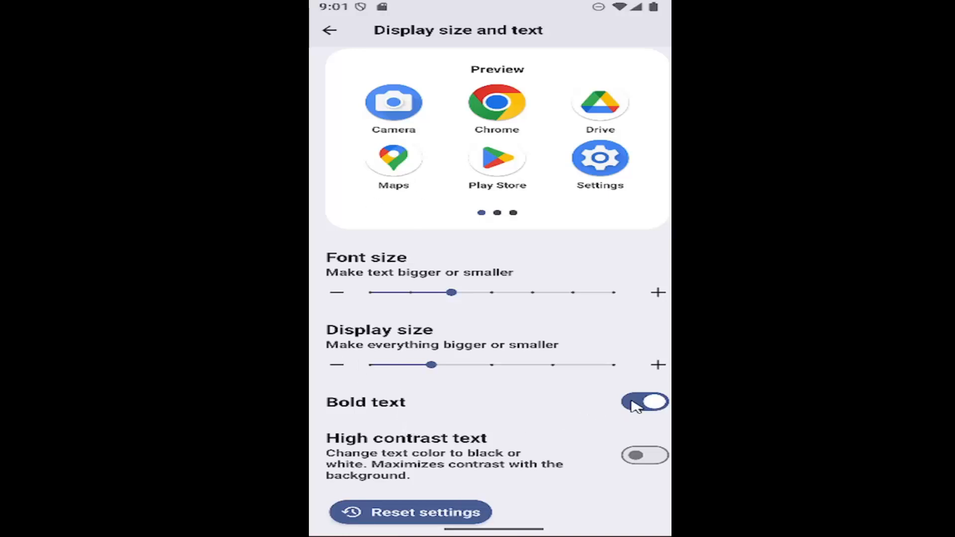
left_click(644, 402)
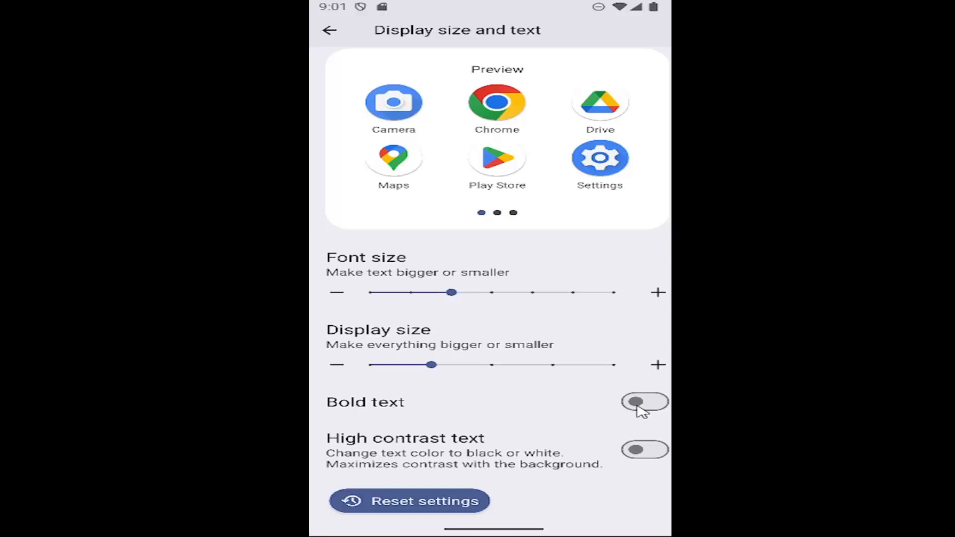
Back out of Display size and text to the main Settings list.
scroll("down", 3)
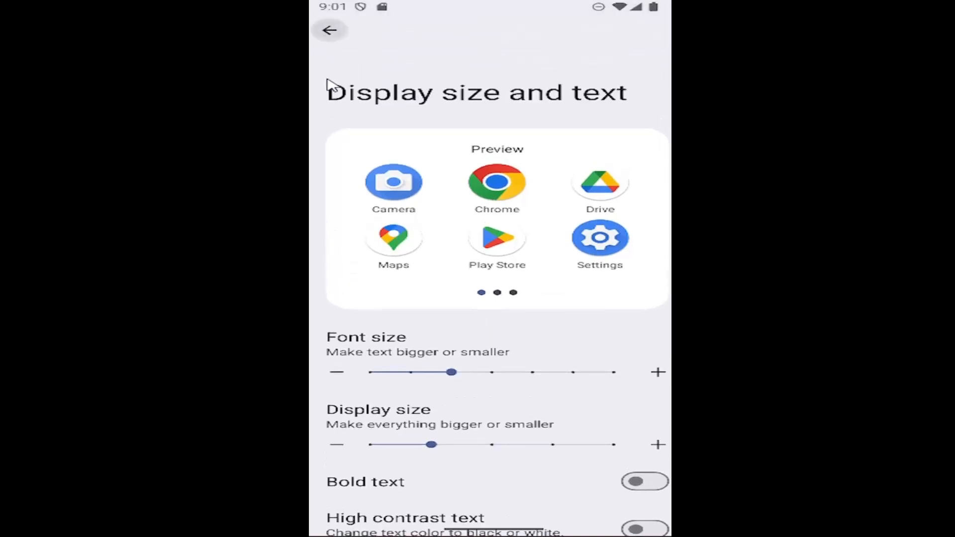
left_click(329, 30)
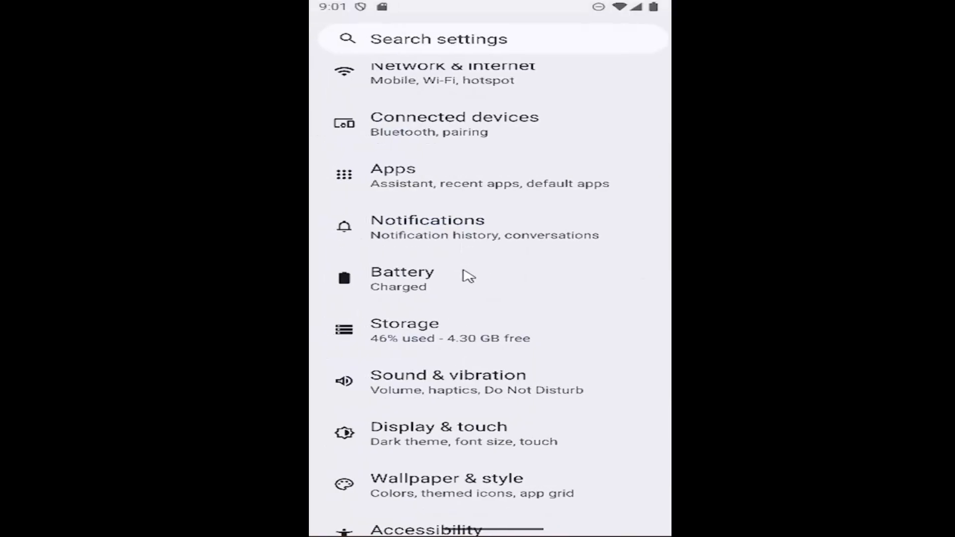